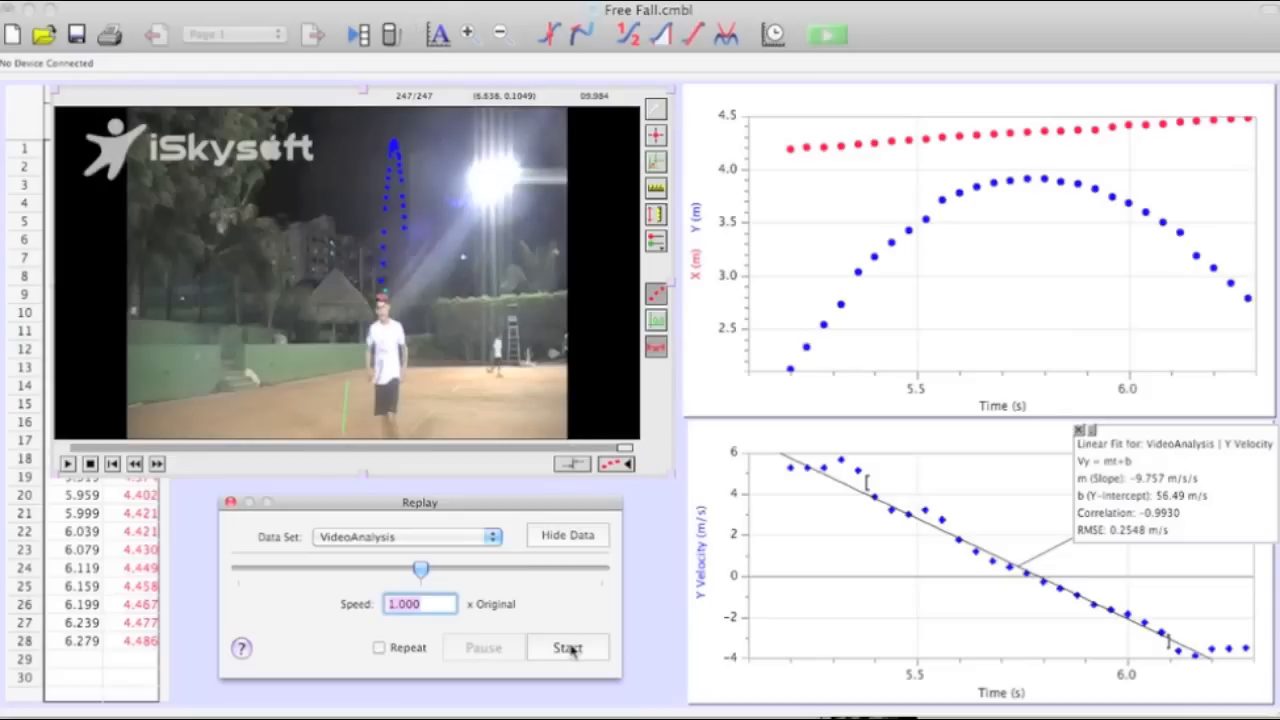
Replay the tennis video's tracked points, then load Projectile Motion.cmbl with its -9.717 m/s/s velocity fit.
left_click(568, 648)
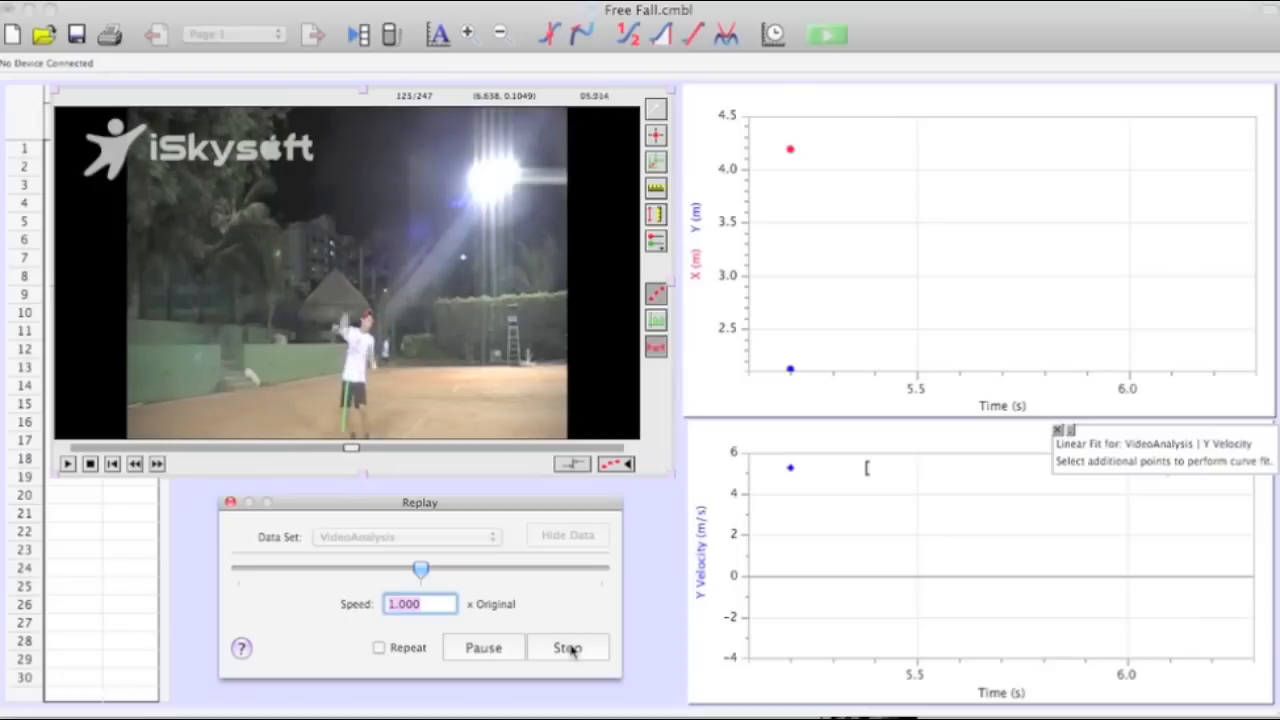
left_click(568, 648)
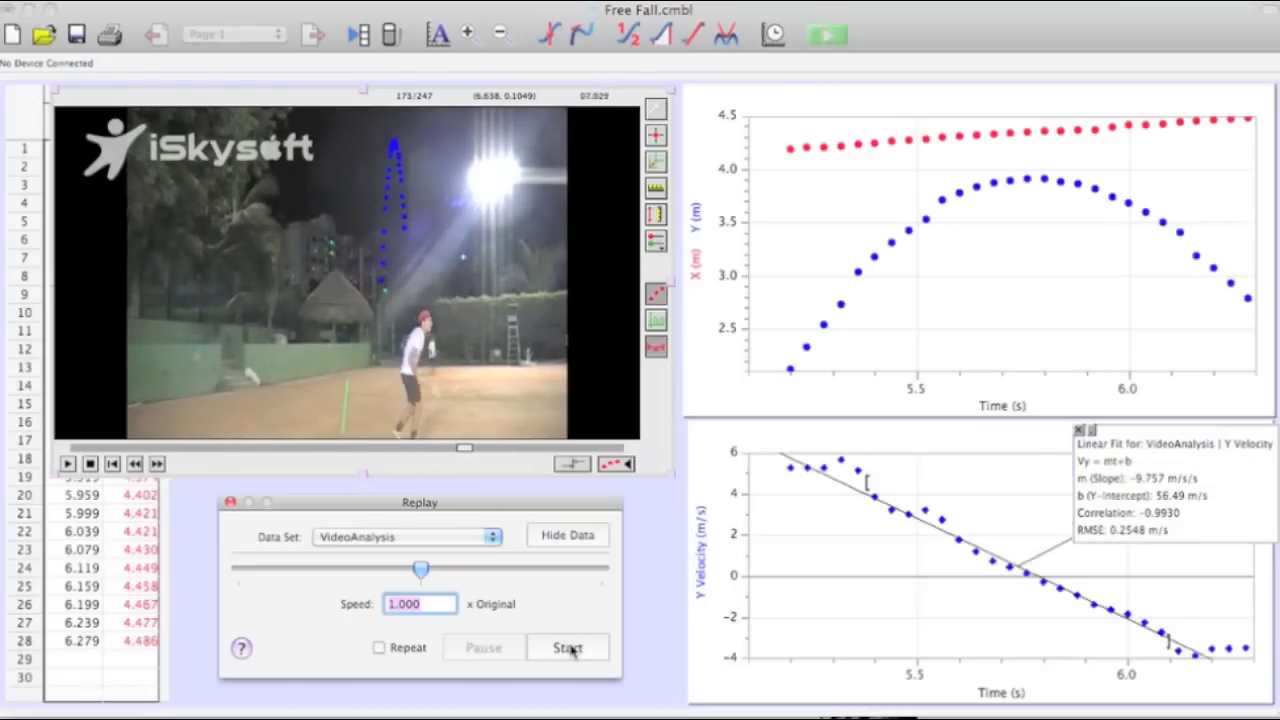
left_click(568, 648)
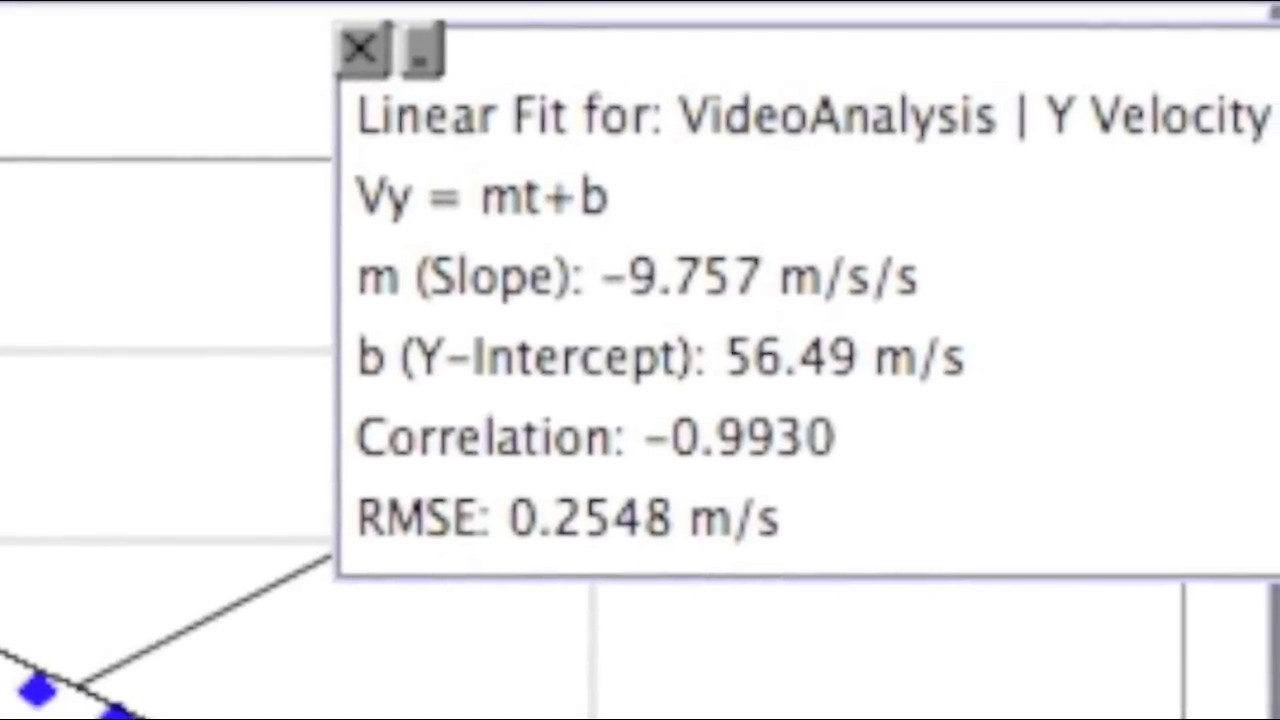
left_click(360, 48)
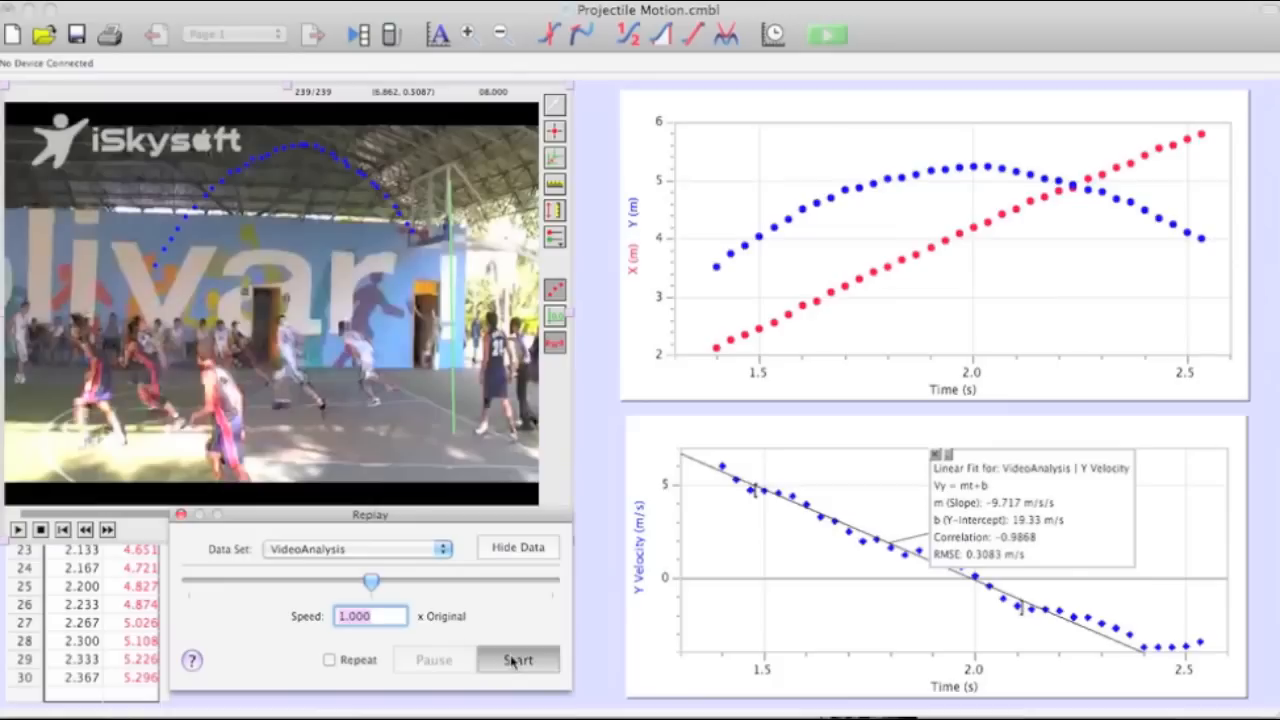
left_click(518, 660)
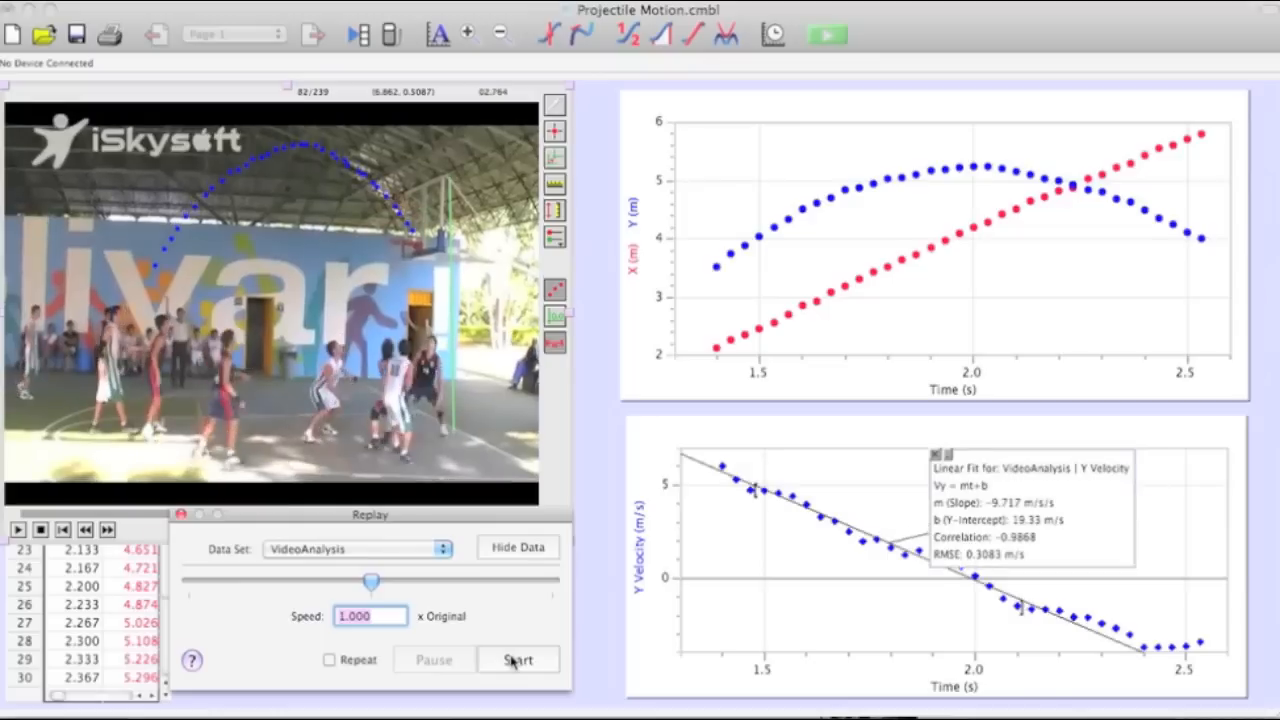
left_click(516, 660)
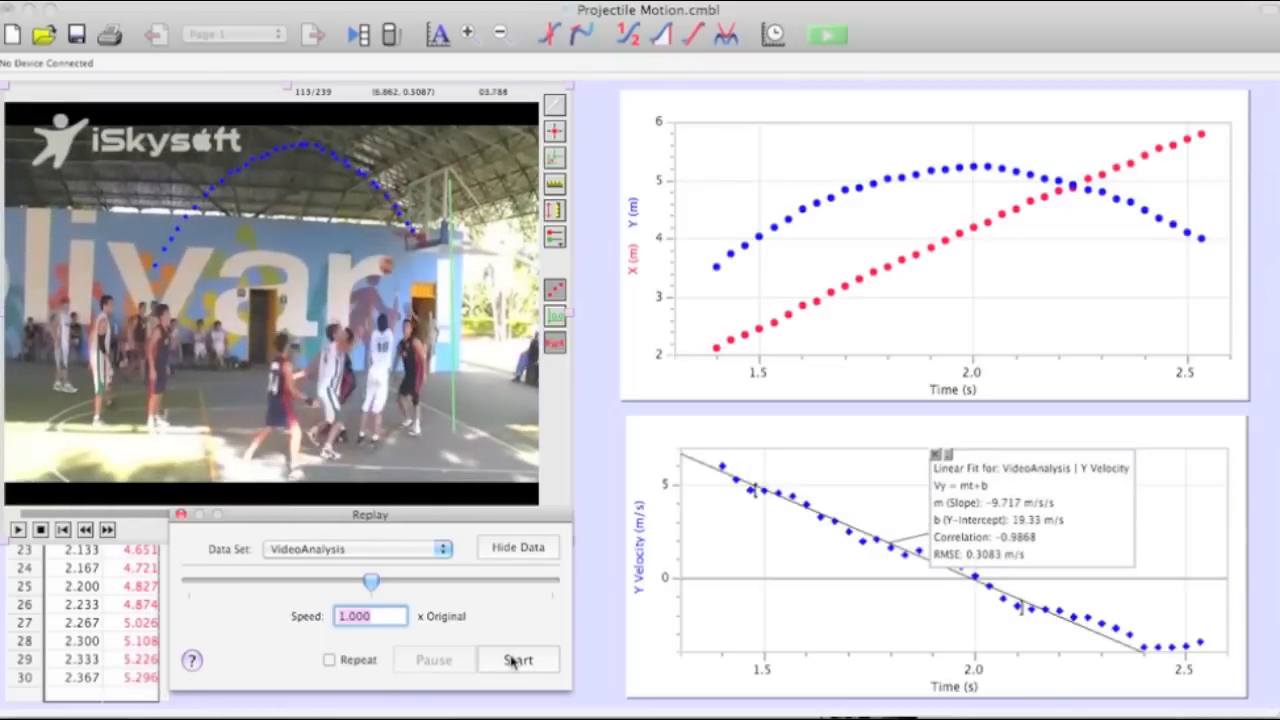
left_click(516, 660)
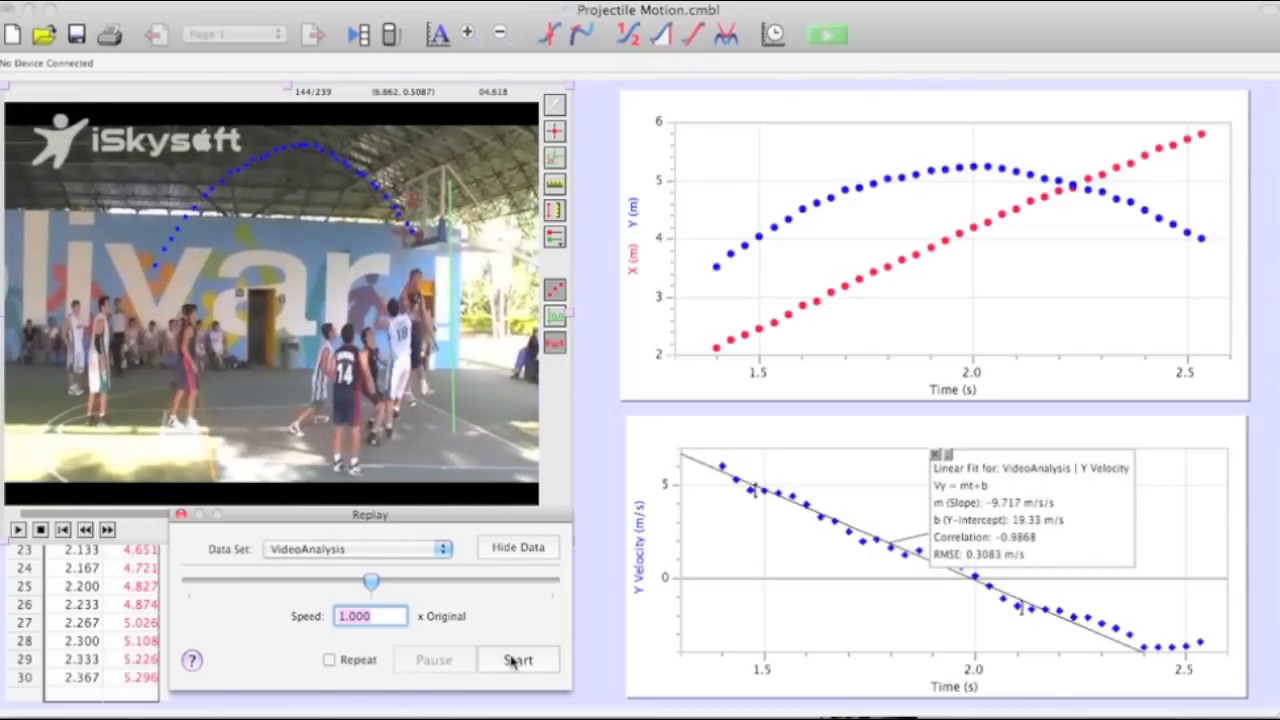
left_click(516, 660)
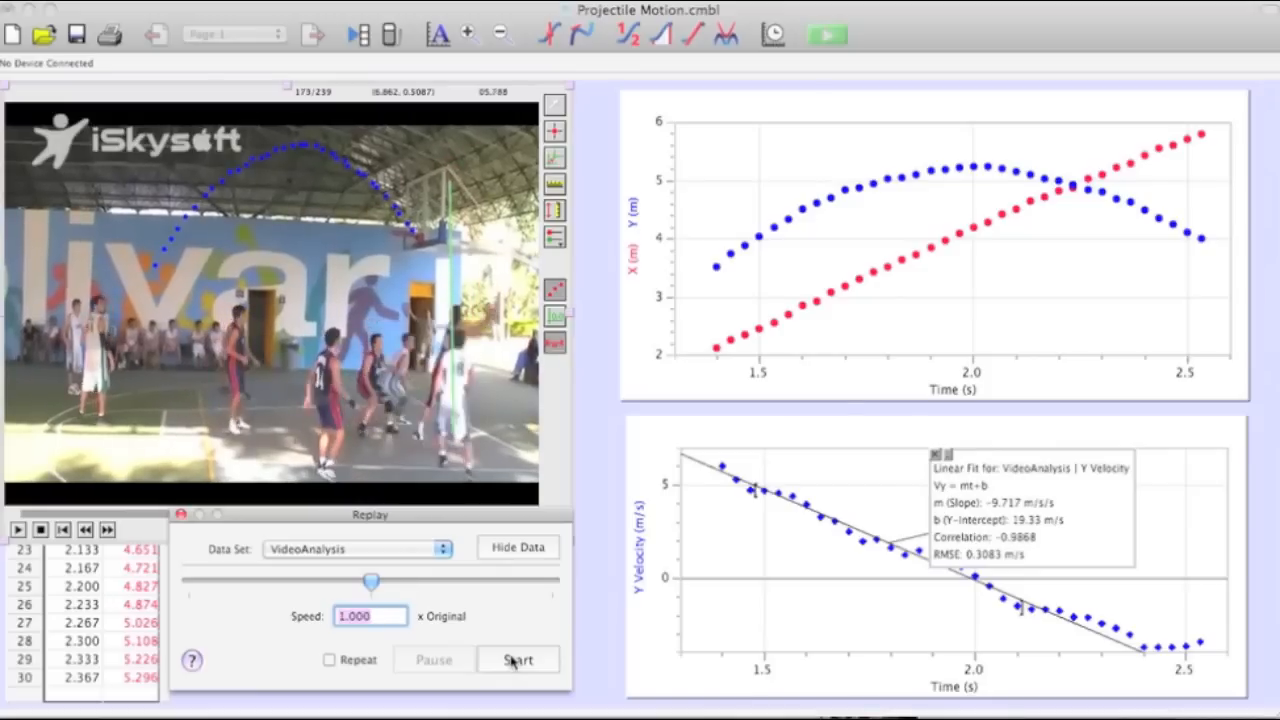
left_click(518, 660)
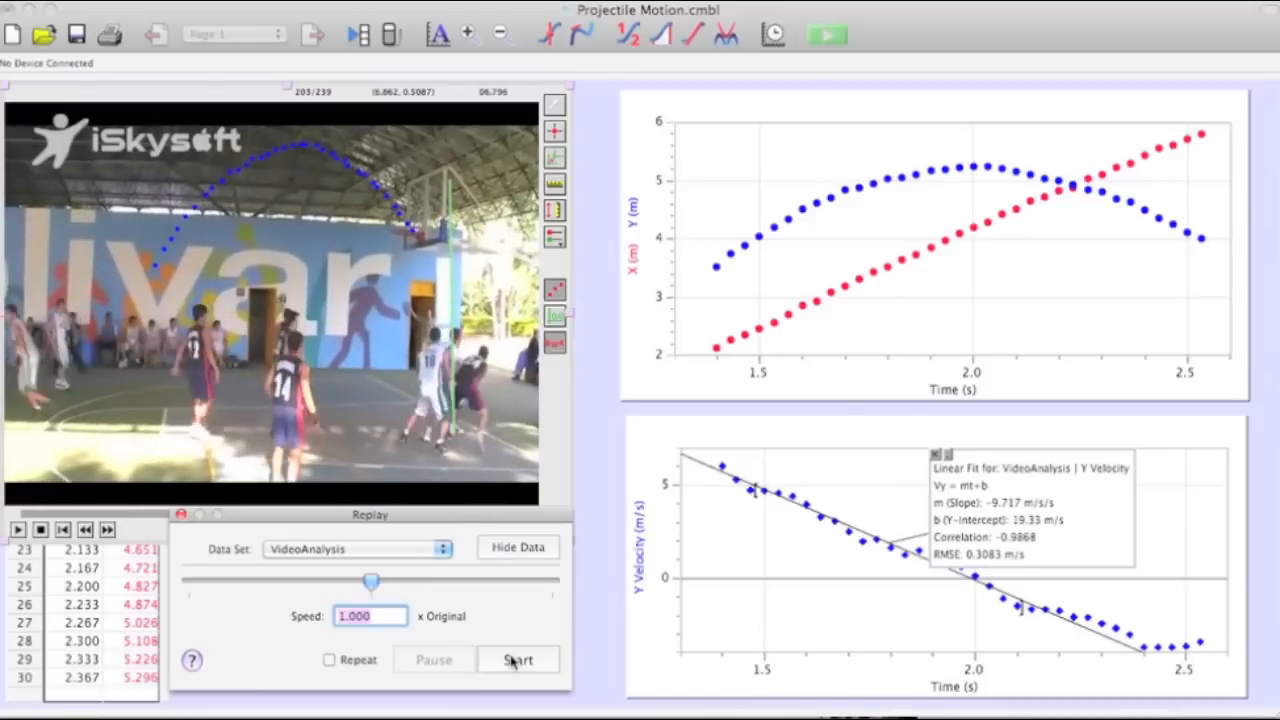
left_click(516, 660)
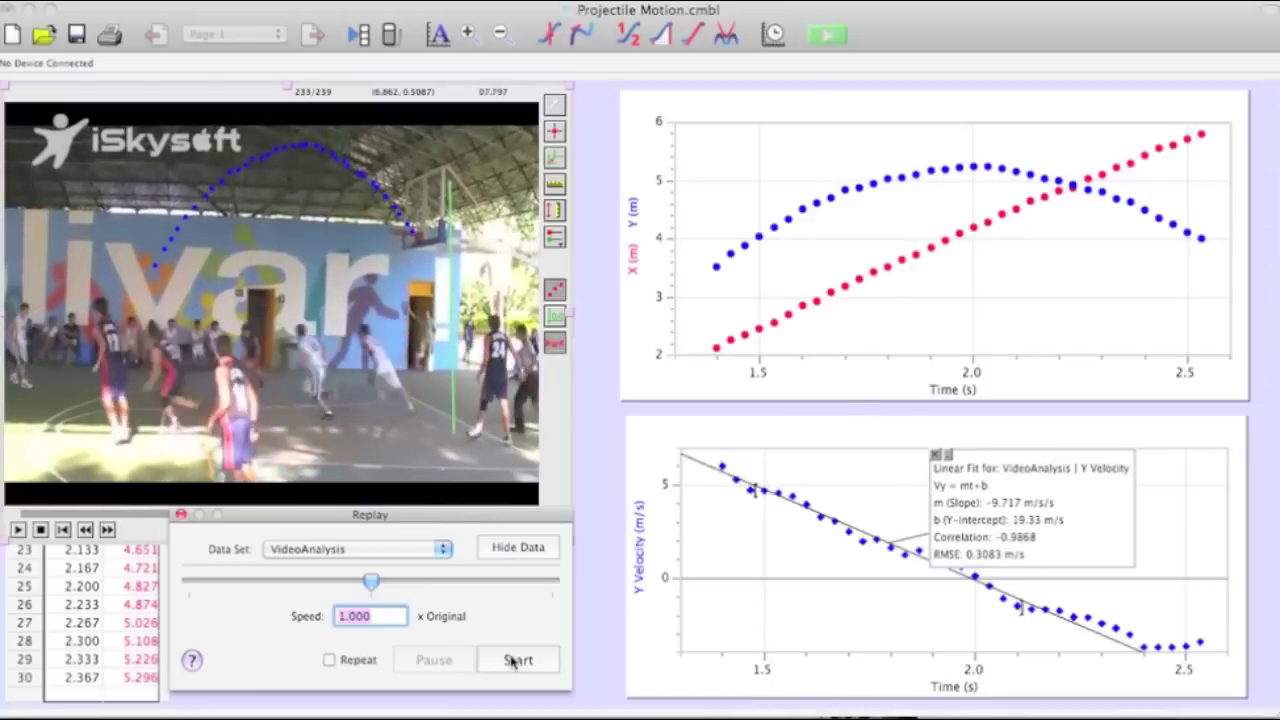